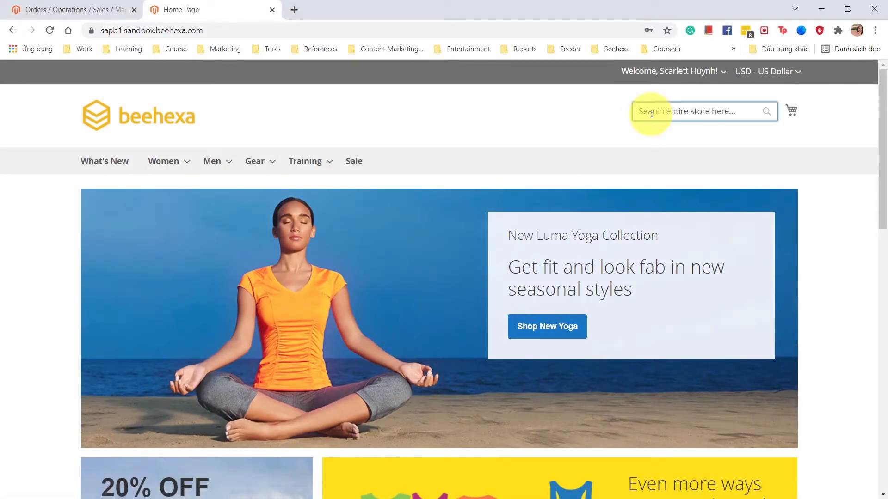
- Search for 'Rainbow 1200 Laser Series', add it to the cart and view the $320.00 cart
text(Rainbow 1200 Laser Series)
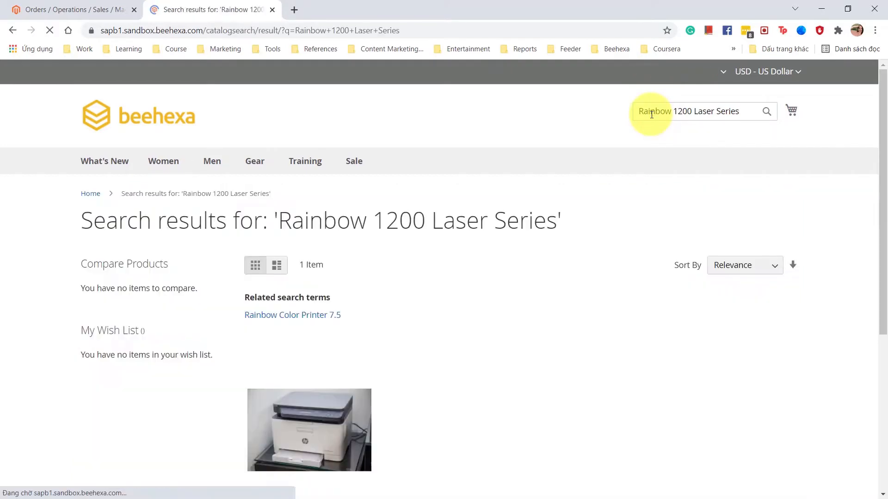
scroll(down, 3)
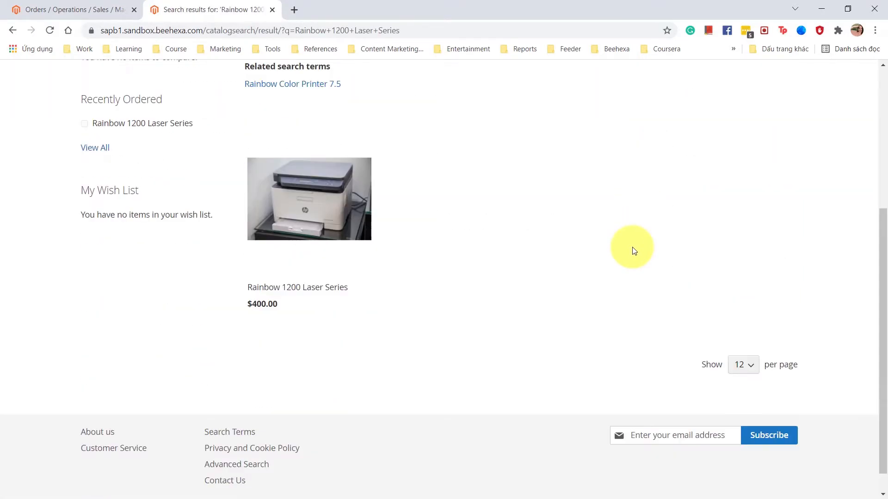
mouse_move(447, 339)
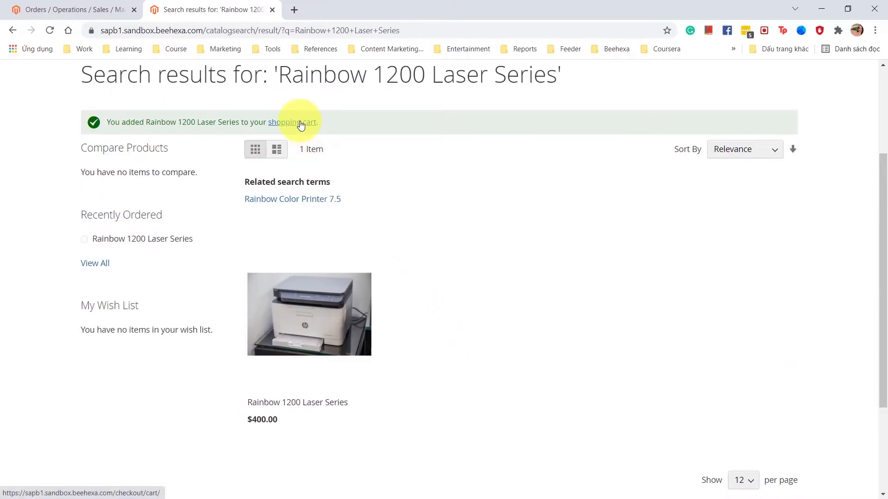
click(291, 122)
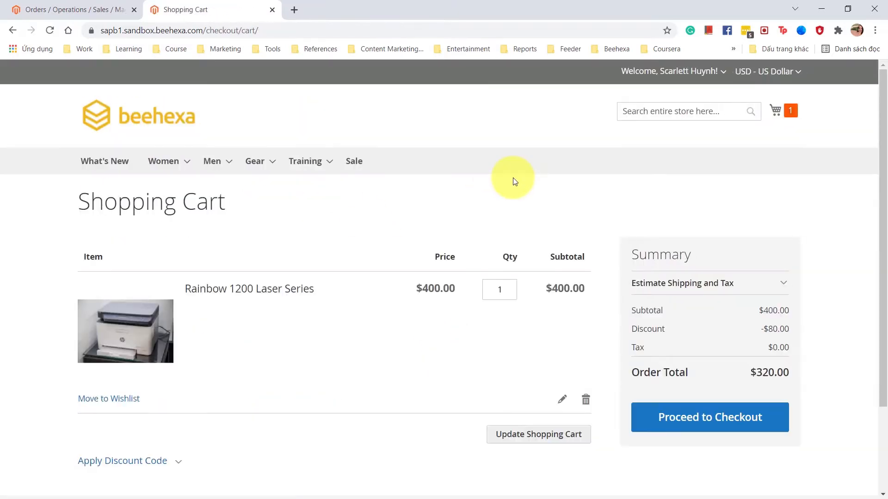
- Check out with the free $0.00 Table Rate shipping and place order 000000020 for $320.00
click(709, 417)
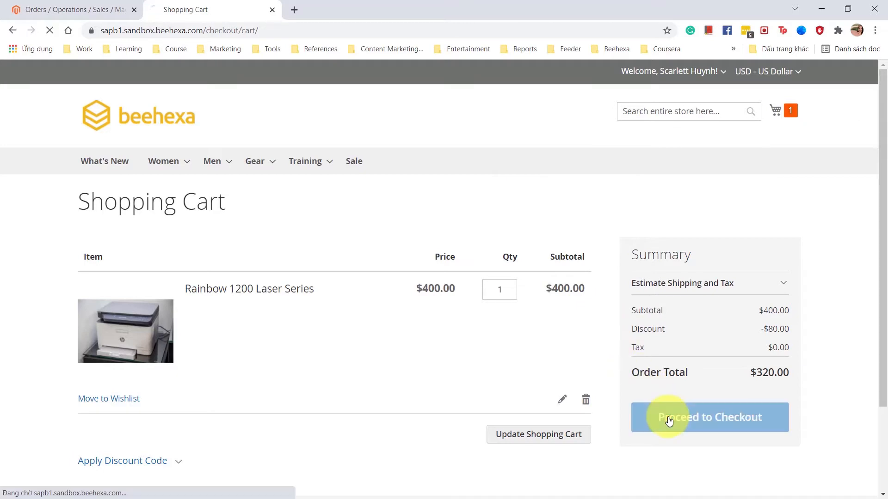
click(710, 417)
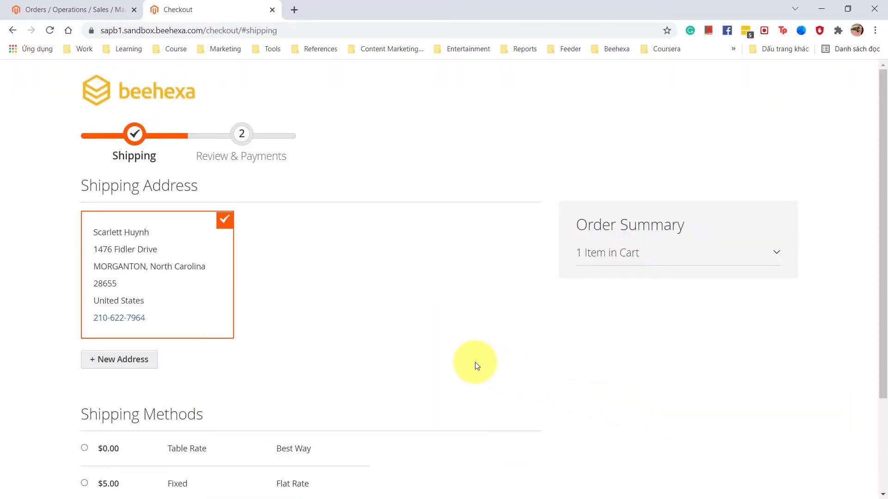
click(84, 333)
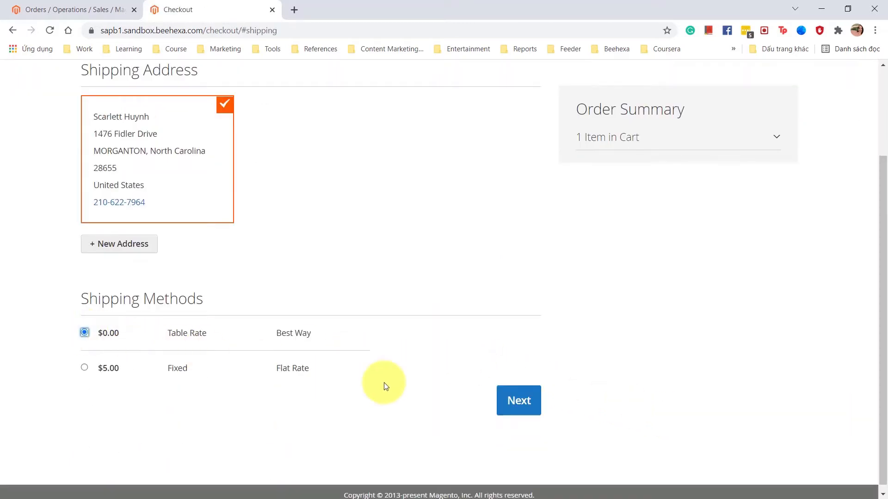
click(518, 400)
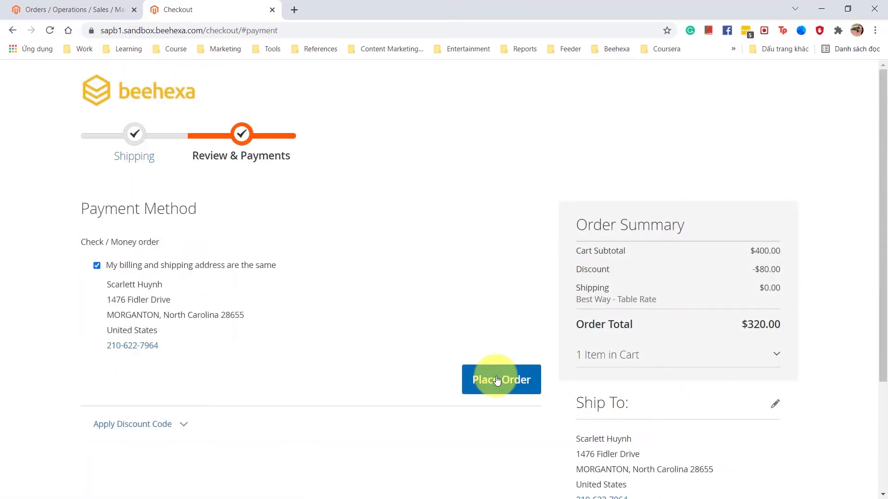
click(501, 380)
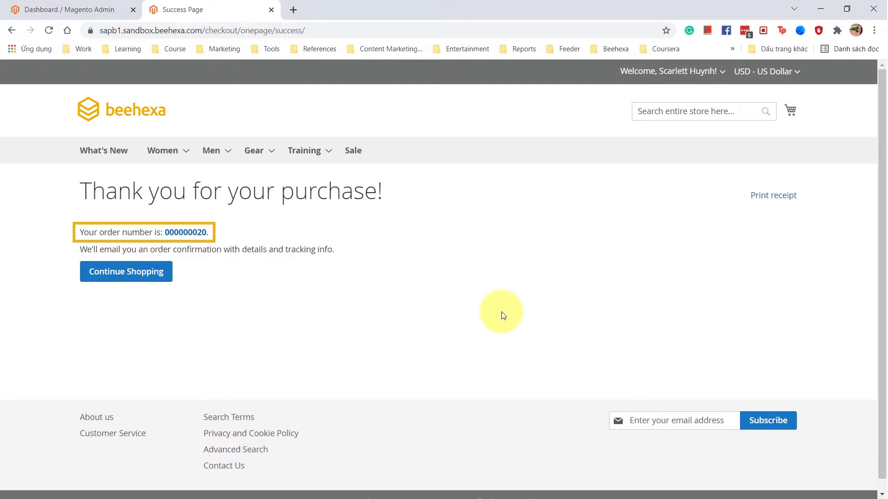
- In the admin Sales > Orders list, view order 000000020 and its Rainbow 1200 Laser Series item
click(68, 9)
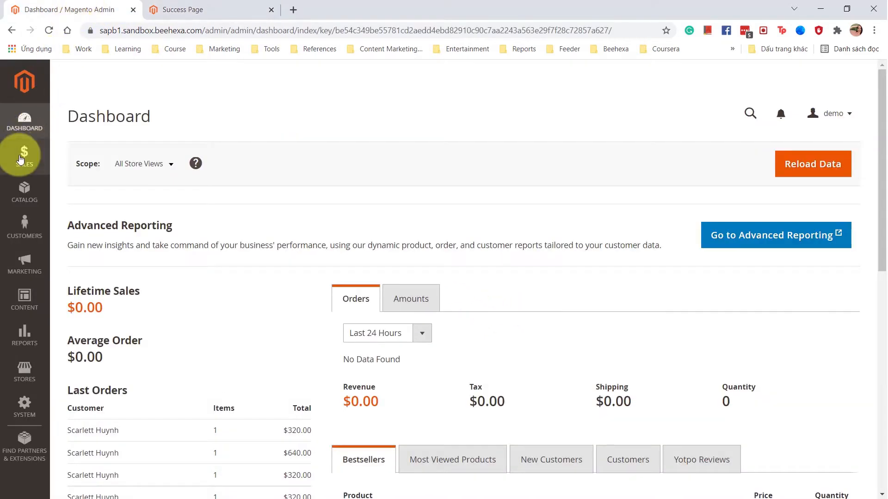
click(24, 157)
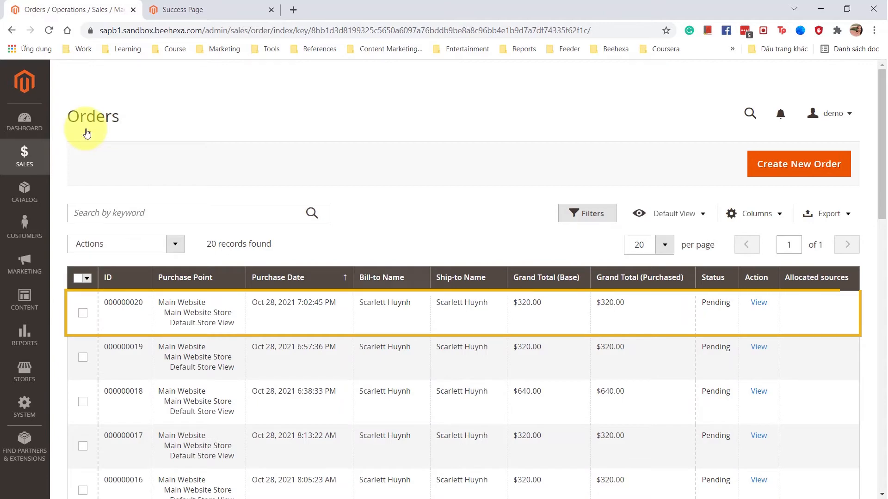
click(758, 302)
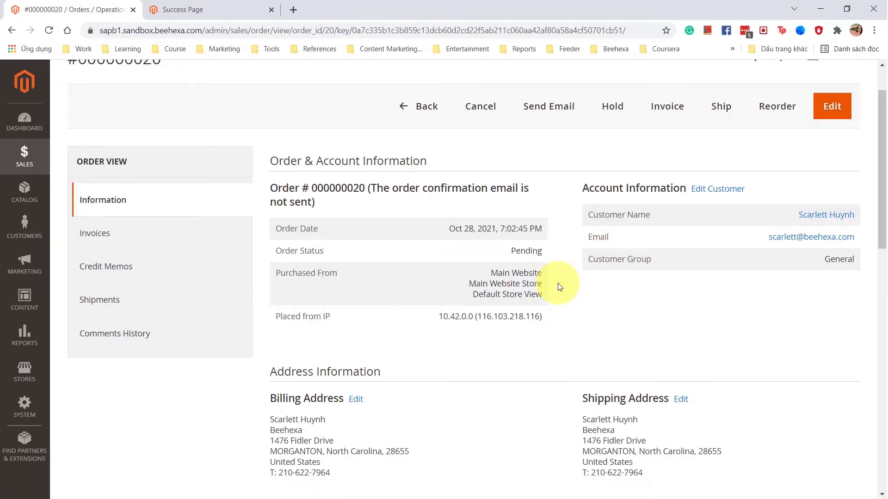
scroll(down, 3)
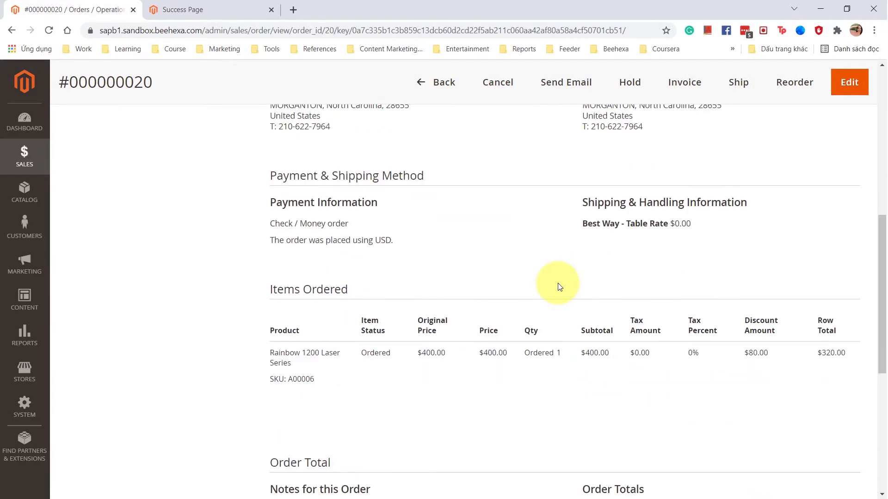
scroll(down, 3)
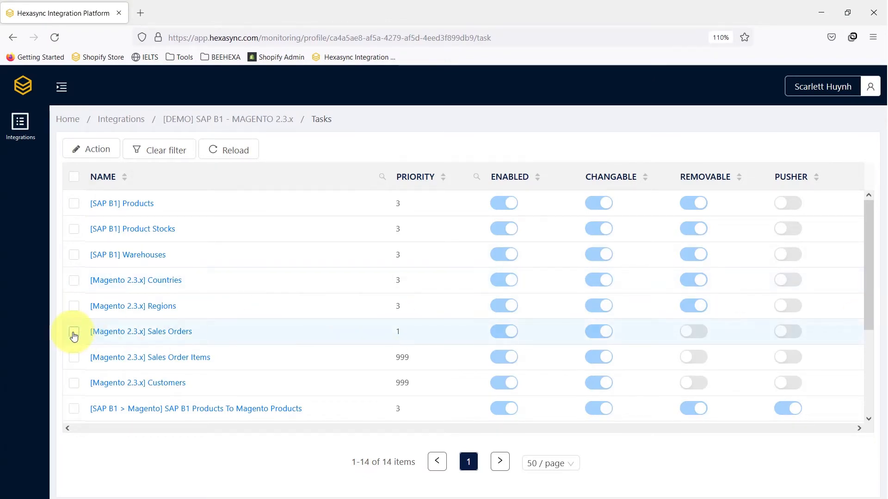
- View the [Magento 2.3.x] Sales Orders task data showing increment_id 000000020 with grand total 320
click(74, 332)
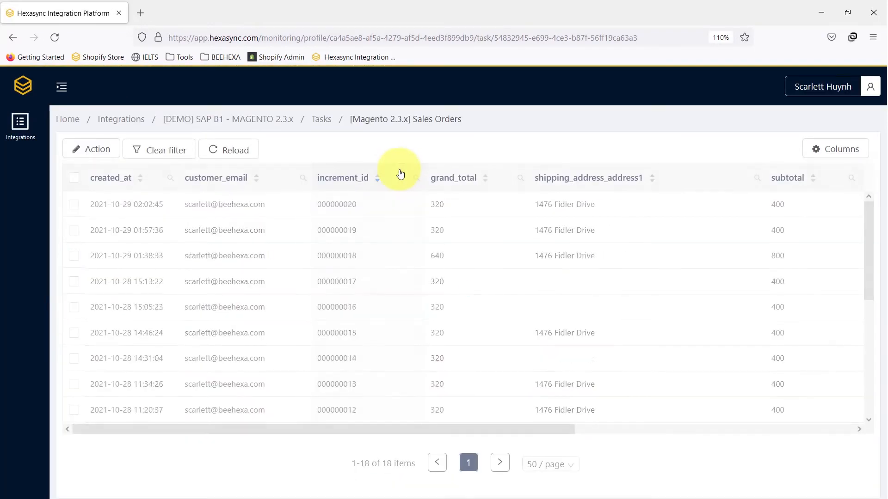
click(294, 205)
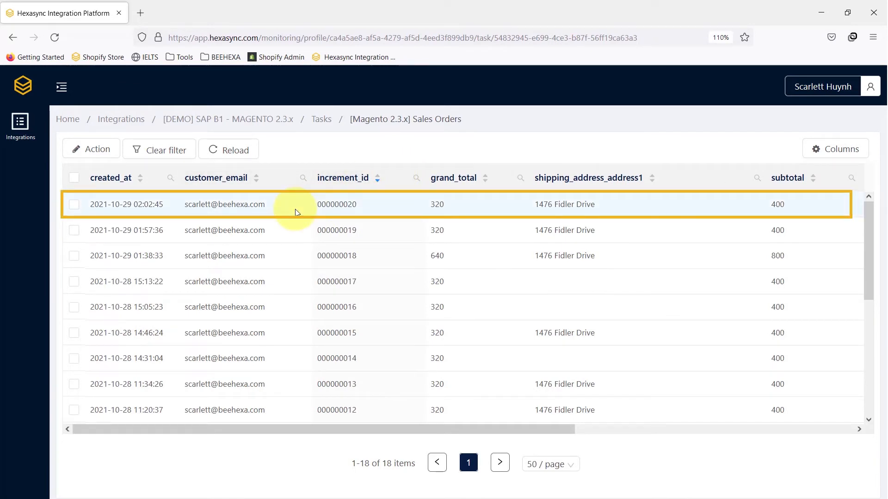
click(321, 119)
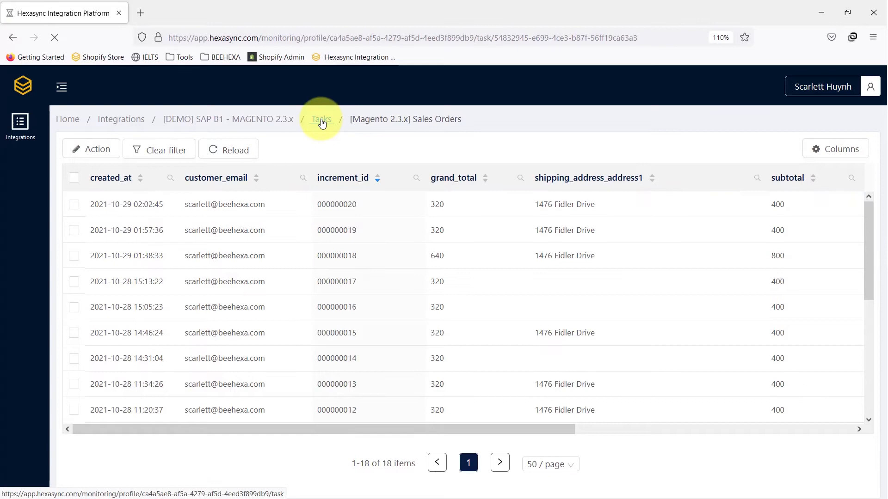
- Monitor data for the Magento Sales Order To SAP B1 Sales Order task from the Tasks list
click(321, 119)
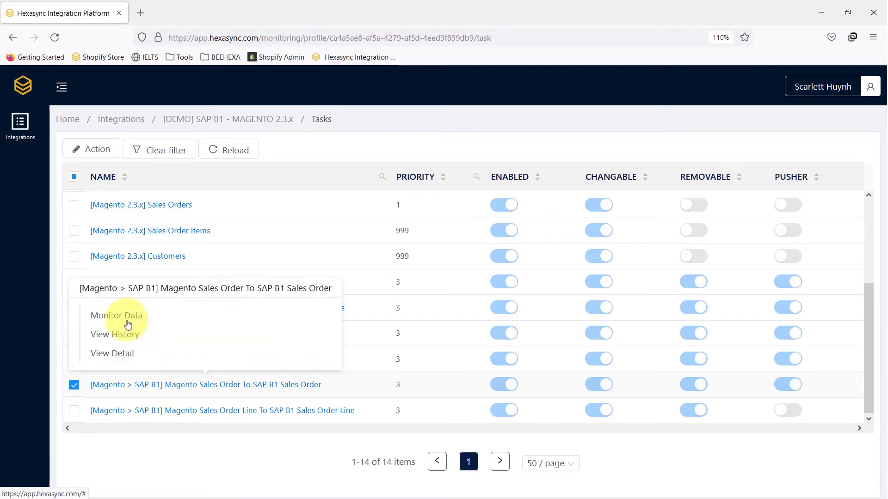
click(118, 315)
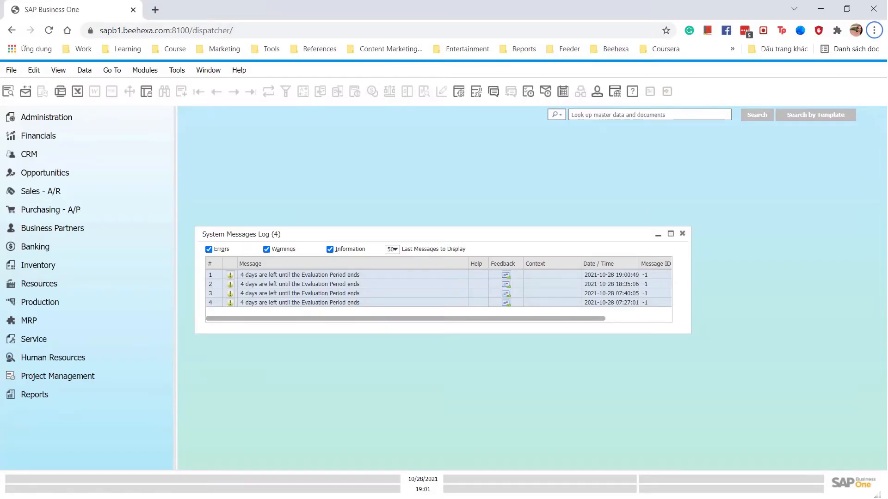
- Start a blank Sales Order from the Sales - A/R module
click(40, 191)
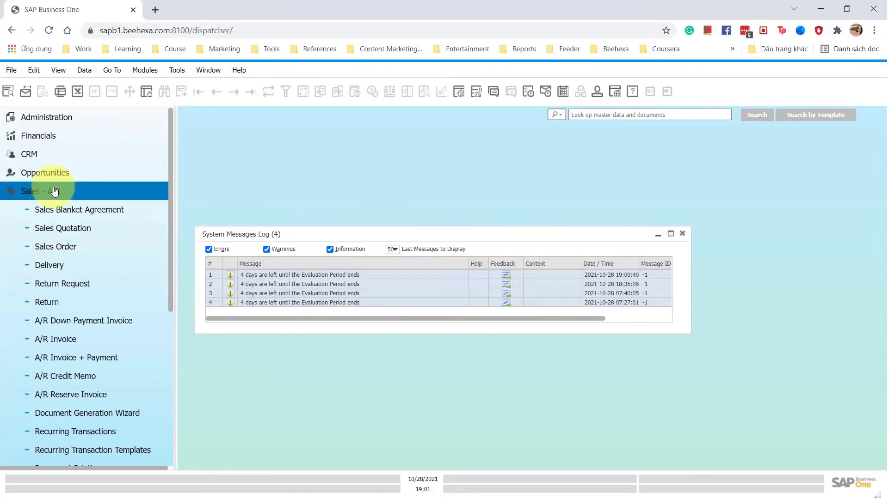
click(55, 246)
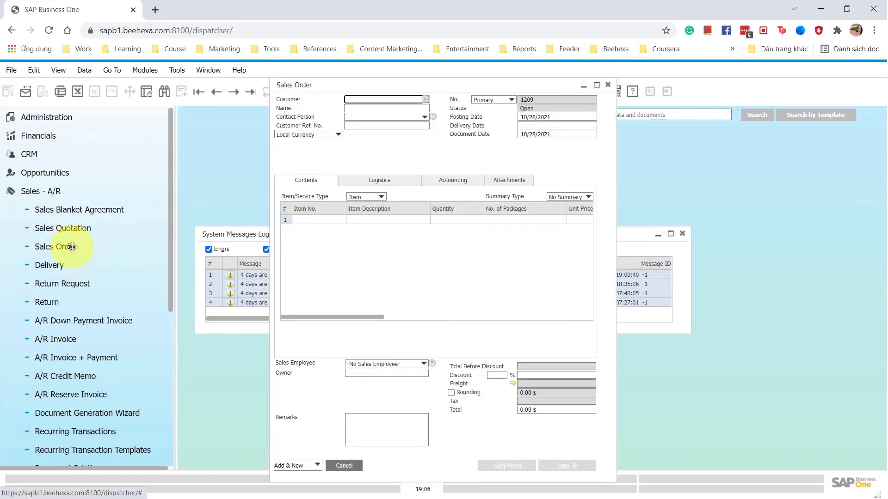